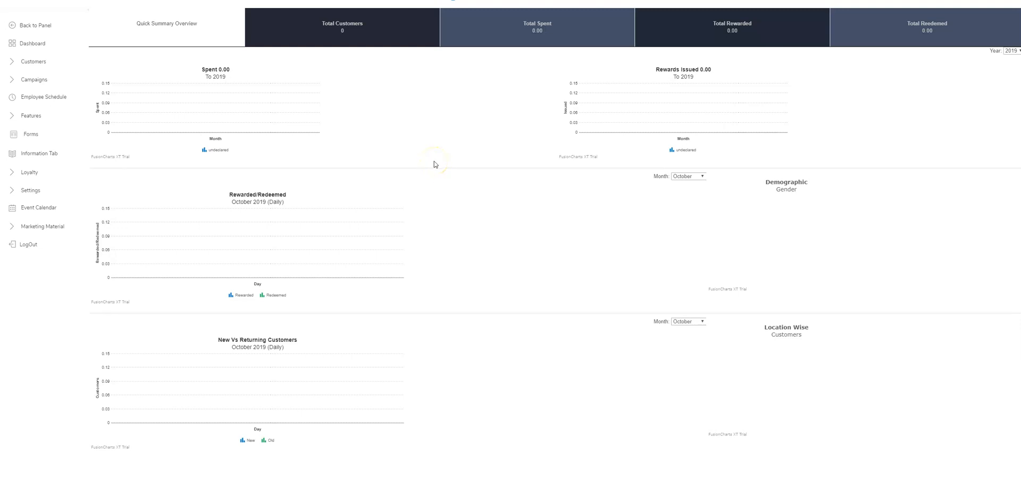
mouse_move(408, 171)
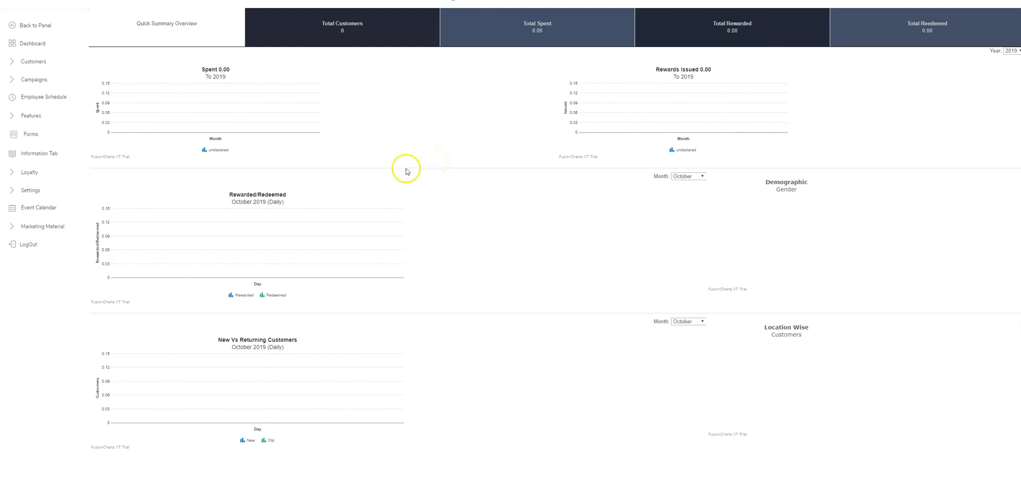
mouse_move(179, 173)
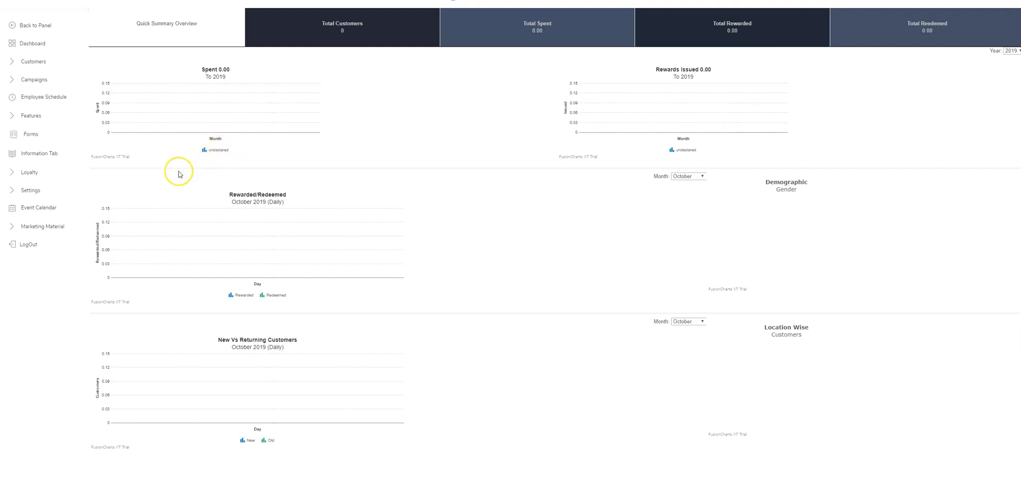
mouse_move(67, 194)
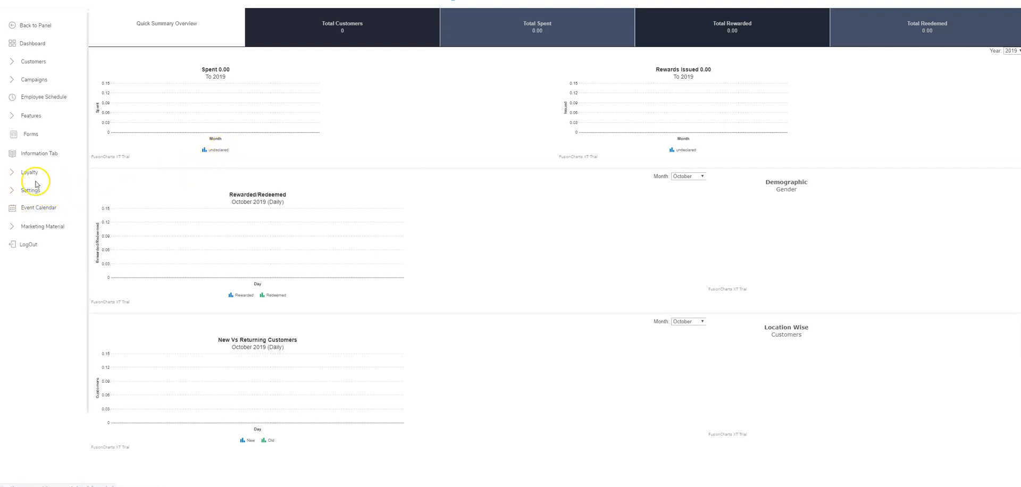
- Expand Settings in the sidebar and go to the Store Locator map points page
left_click(25, 190)
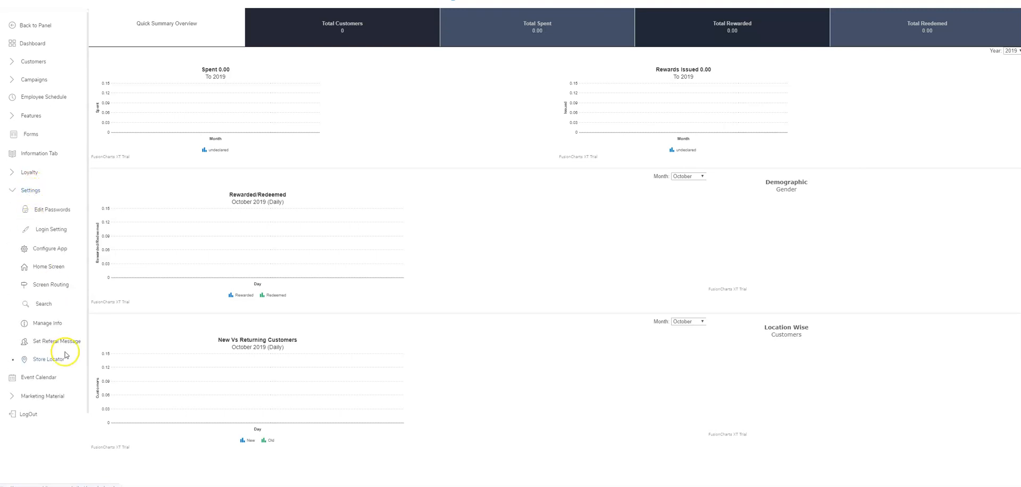
left_click(40, 359)
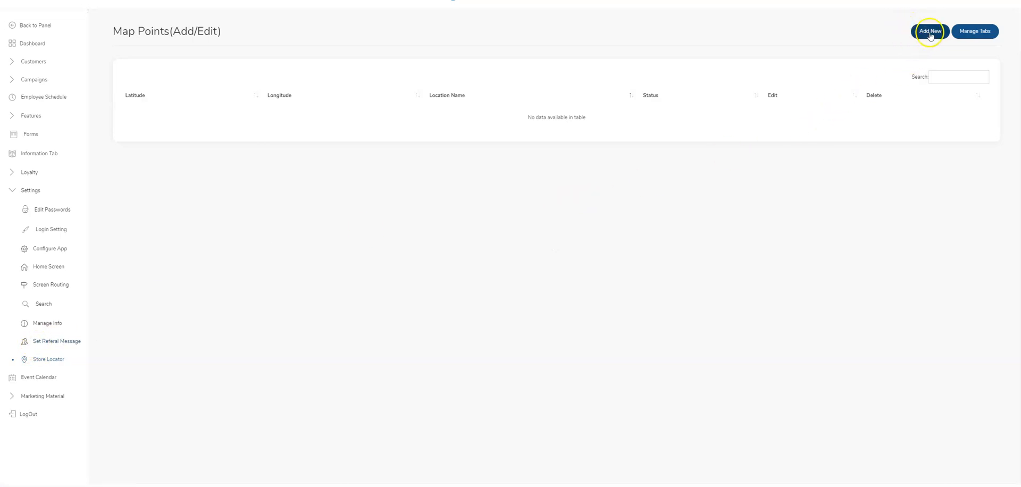
left_click(931, 31)
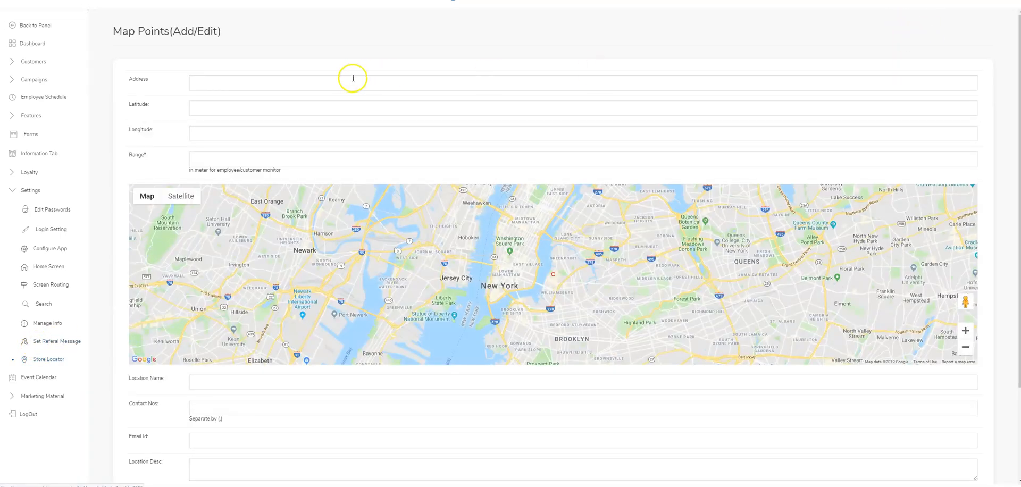
mouse_move(227, 83)
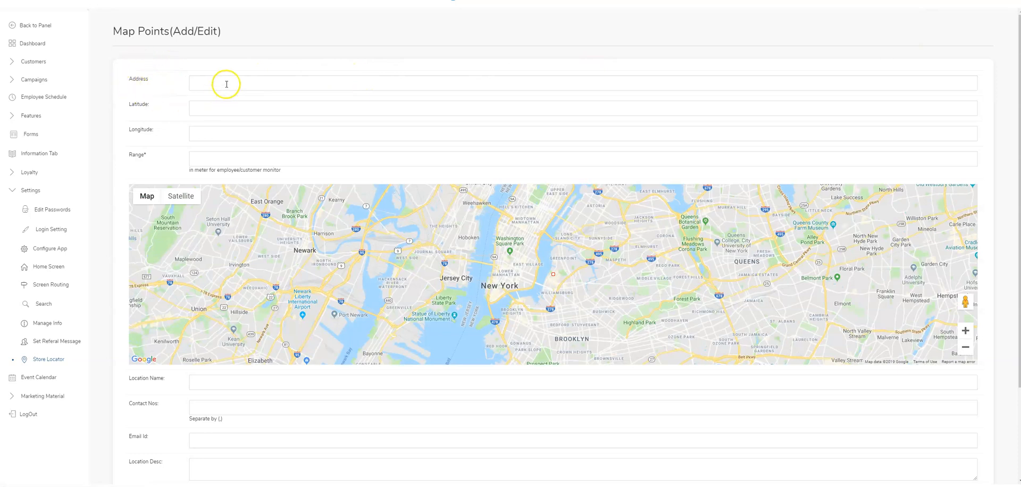
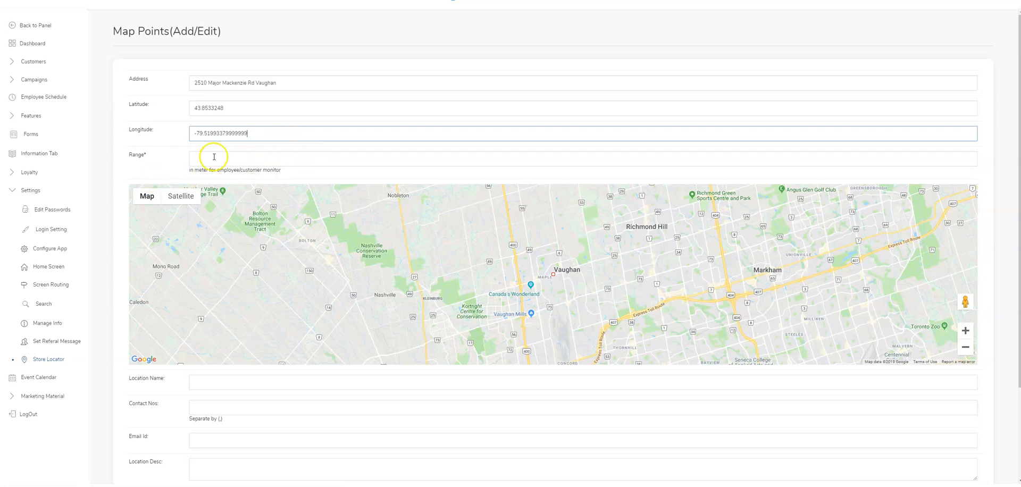
mouse_move(124, 162)
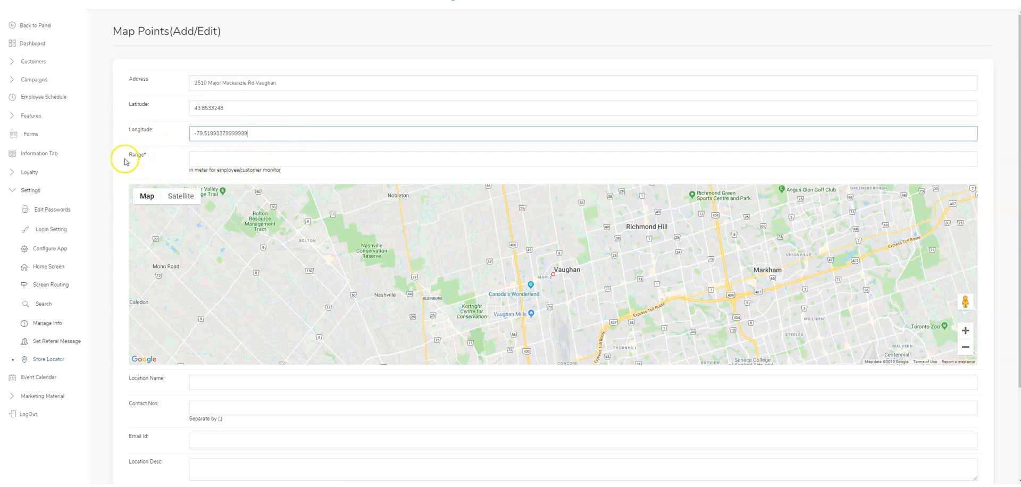
mouse_move(185, 196)
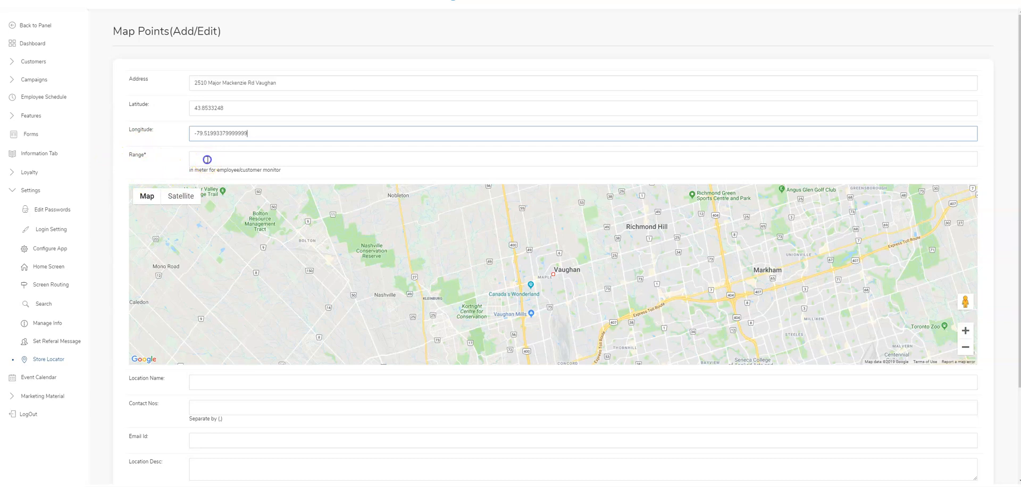
type("100")
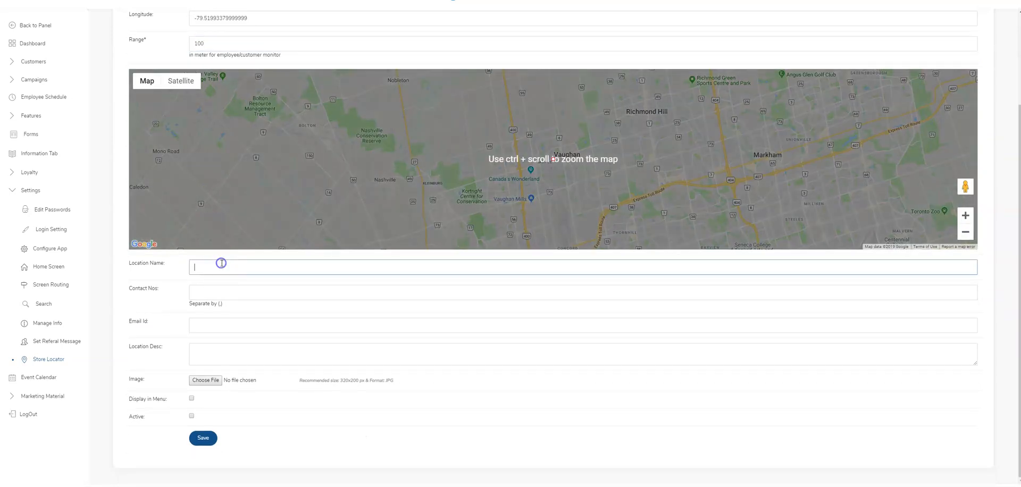
type("Test")
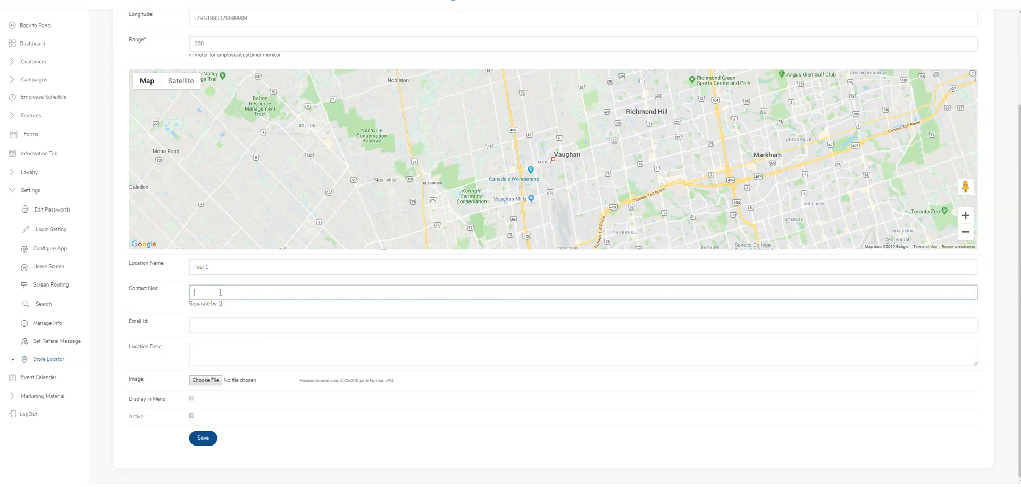
type("111-111-1111")
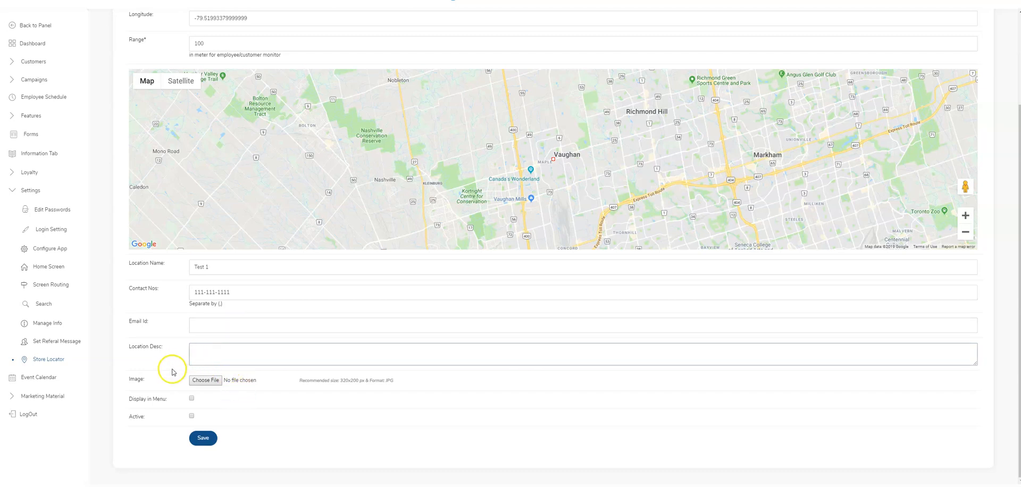
mouse_move(232, 388)
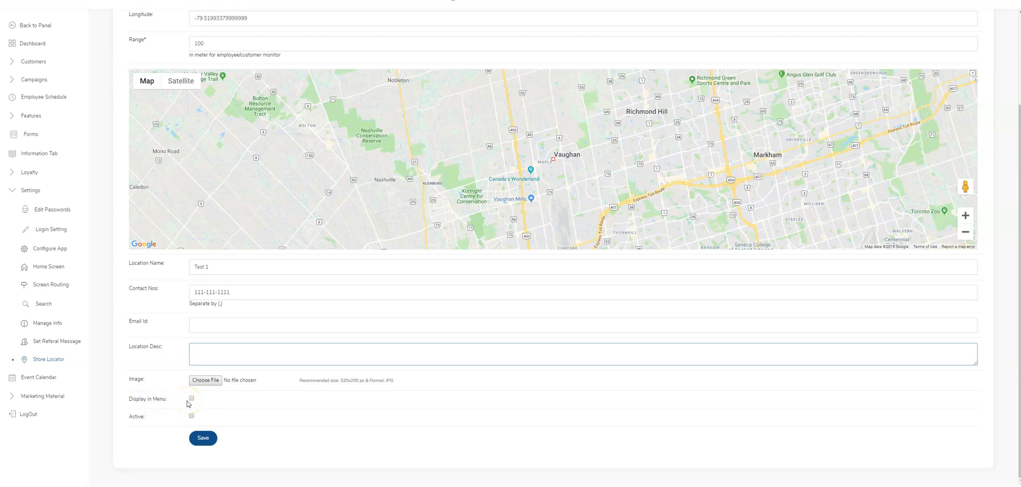
left_click(192, 399)
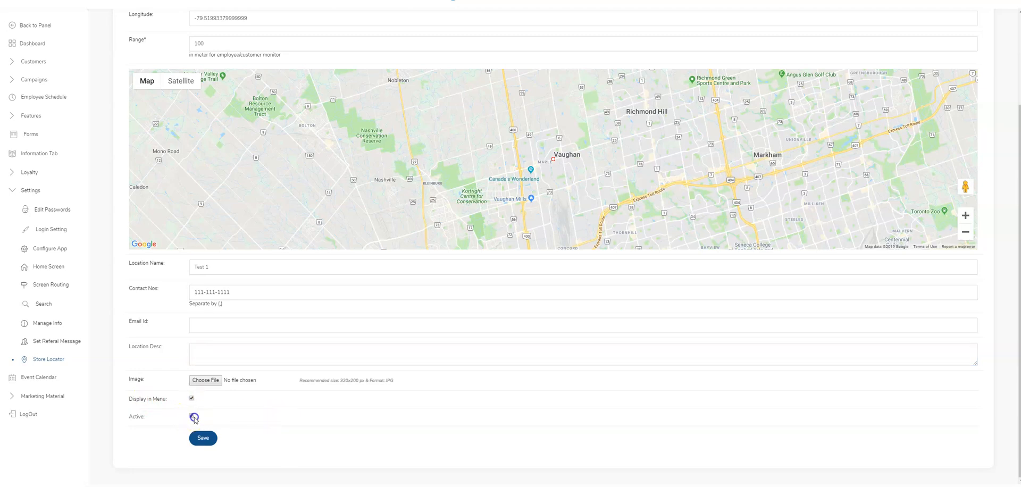
left_click(203, 438)
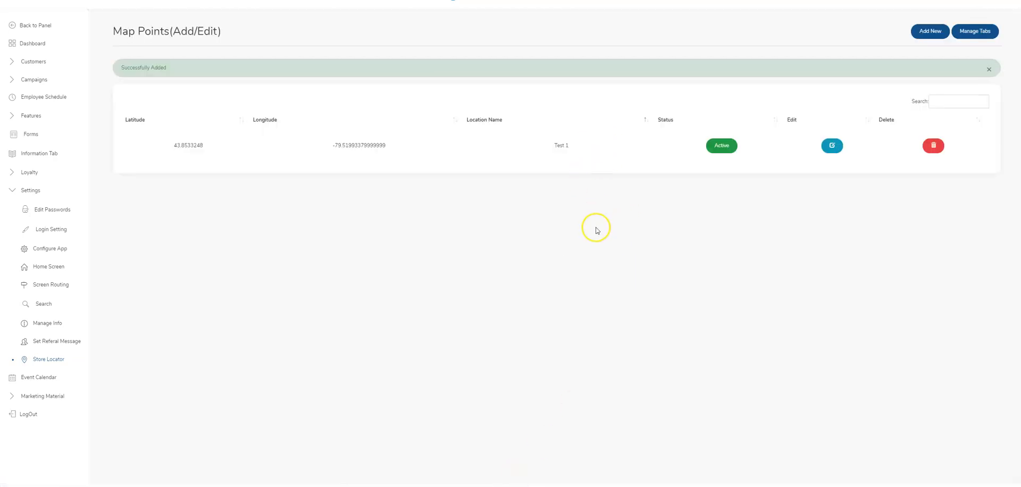